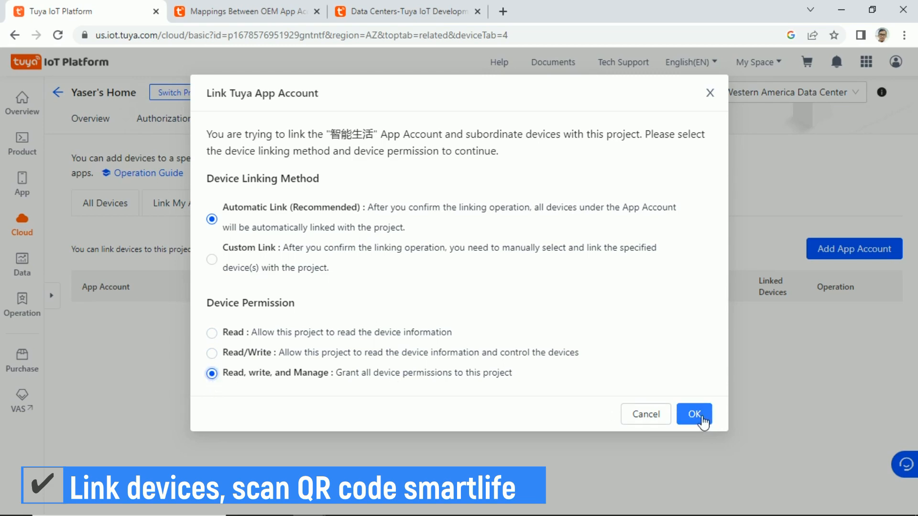
# Confirm the app account link with Automatic Link and Read, write, and Manage permission
pyautogui.click(694, 414)
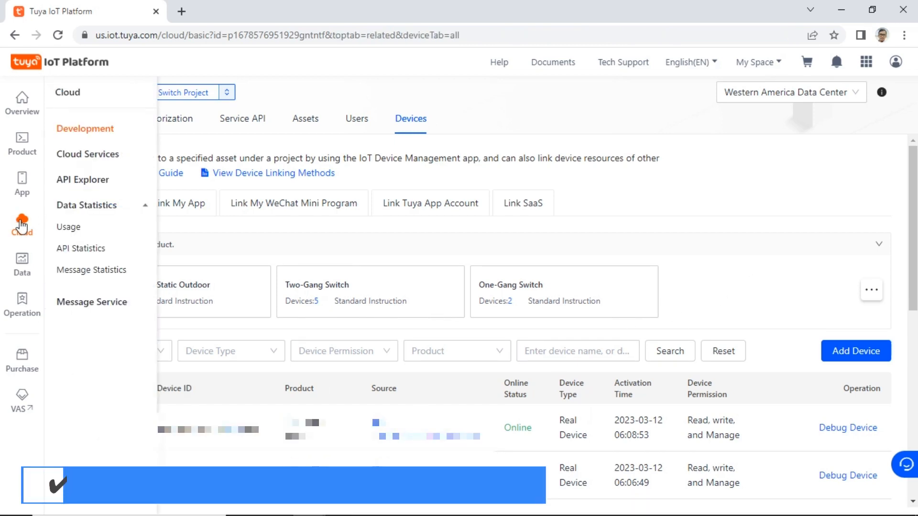